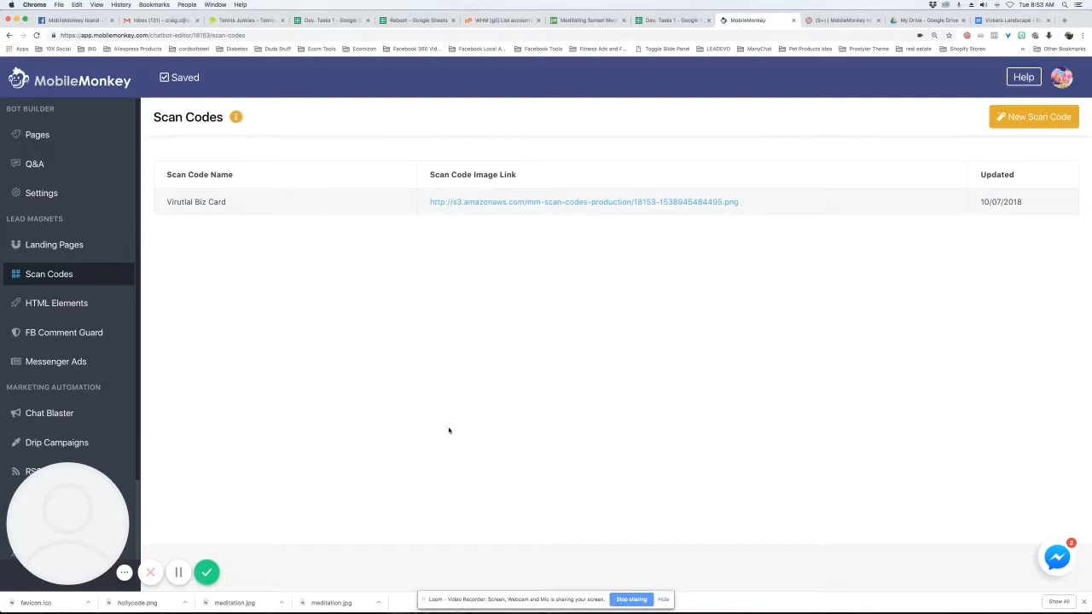
{"action": "mouse_move", "coordinate": [380, 360]}
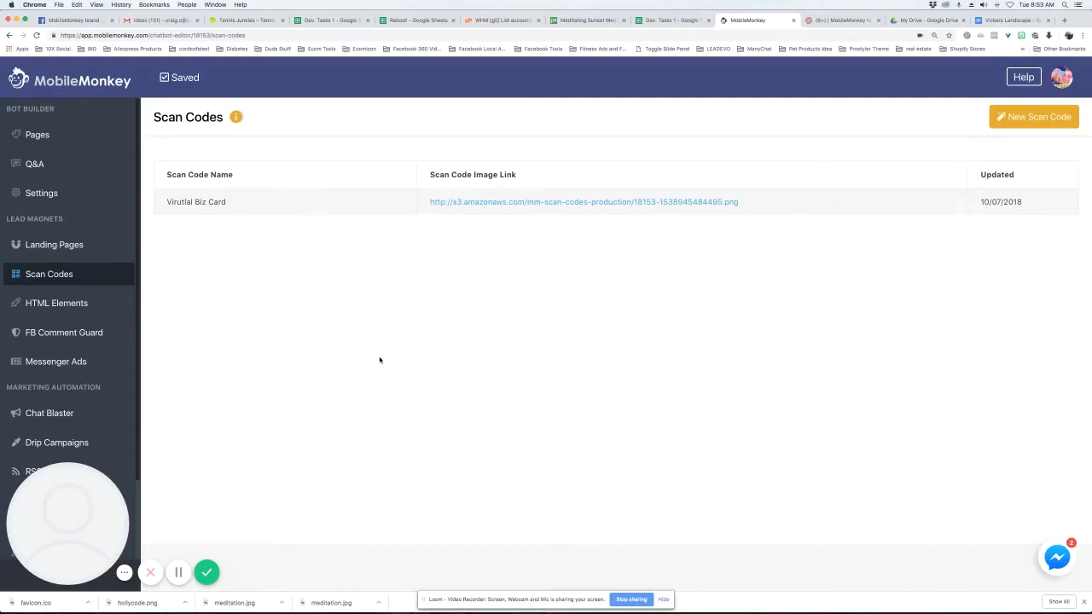
{"action": "mouse_move", "coordinate": [357, 291]}
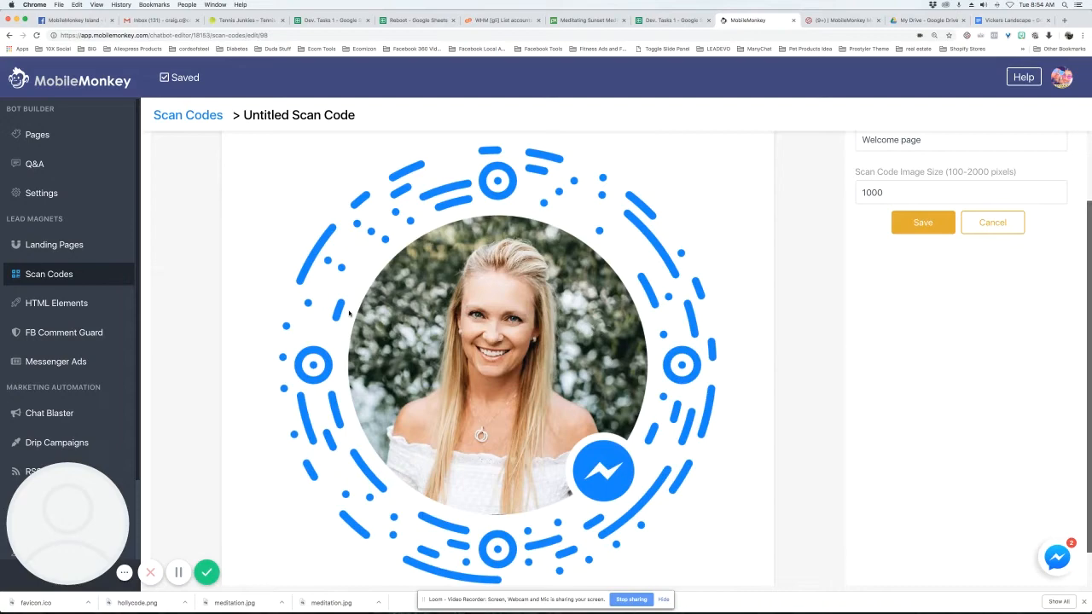
{"action": "mouse_move", "coordinate": [359, 224]}
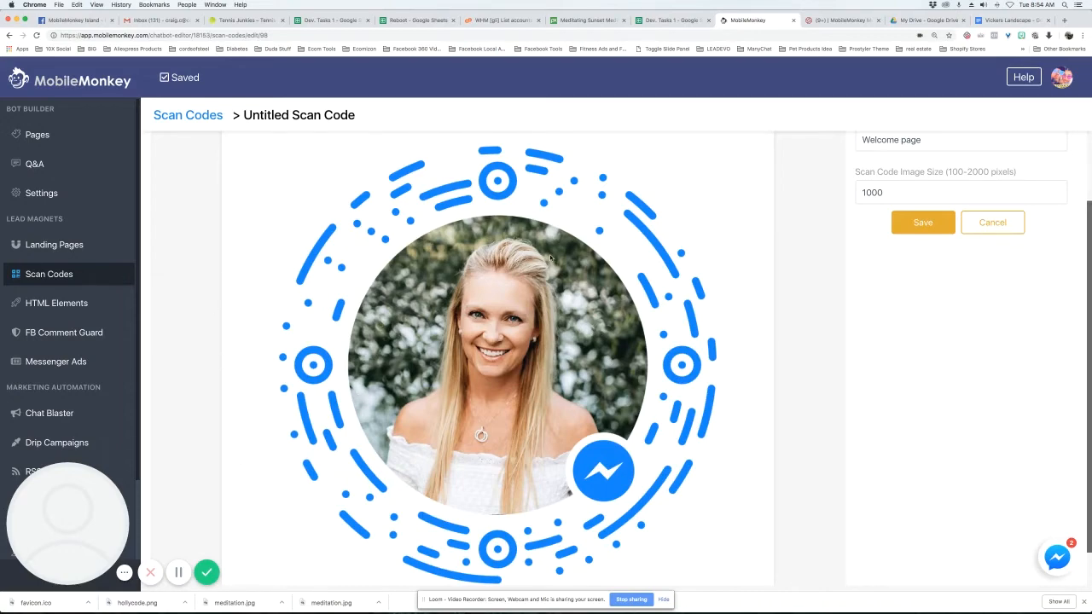
{"action": "mouse_move", "coordinate": [585, 198]}
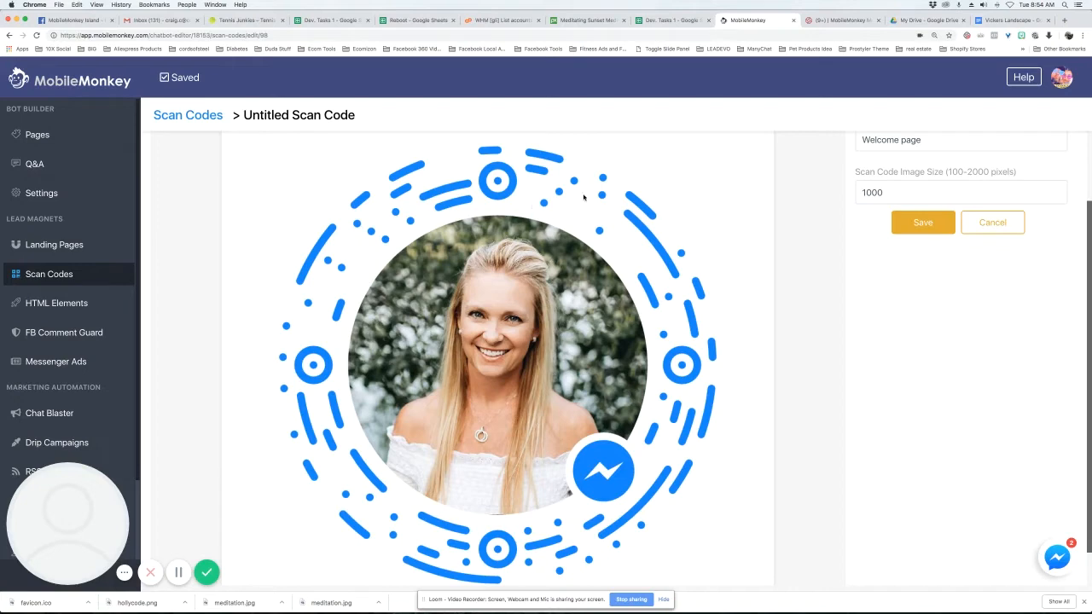
{"action": "mouse_move", "coordinate": [418, 241]}
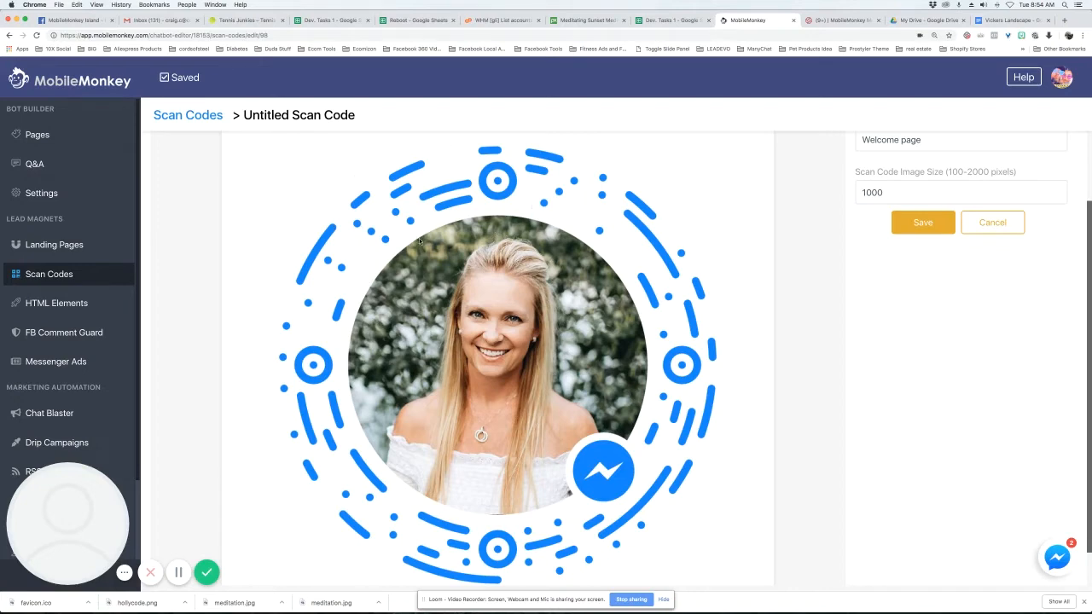
{"action": "mouse_move", "coordinate": [925, 171]}
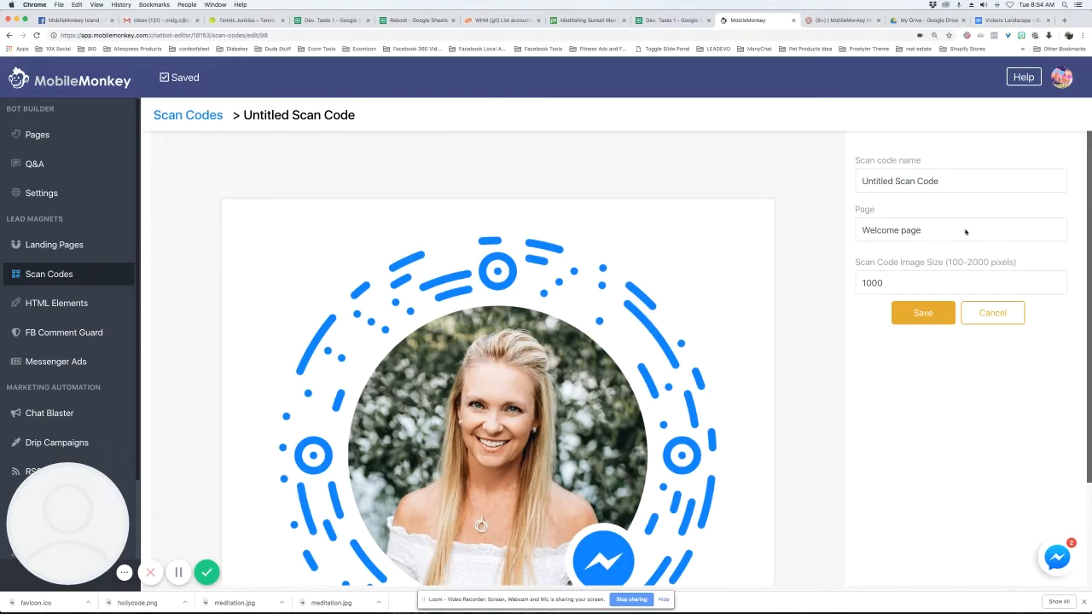
Step: Choose Being Healthy as the scan code's page, then save the code image with Save Image As
{"action": "left_click", "coordinate": [961, 229]}
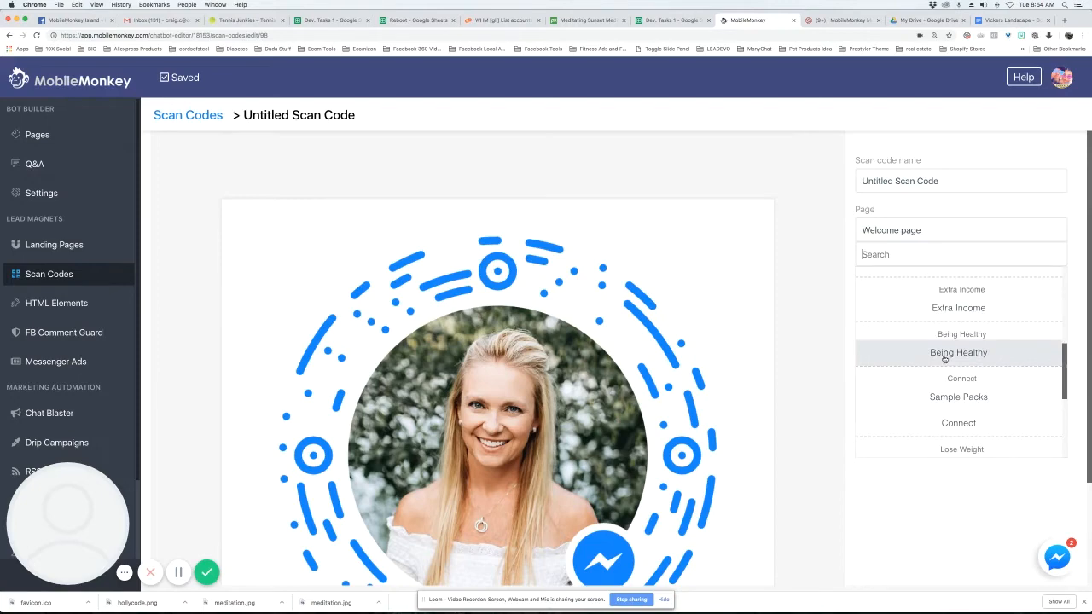
{"action": "left_click", "coordinate": [958, 352]}
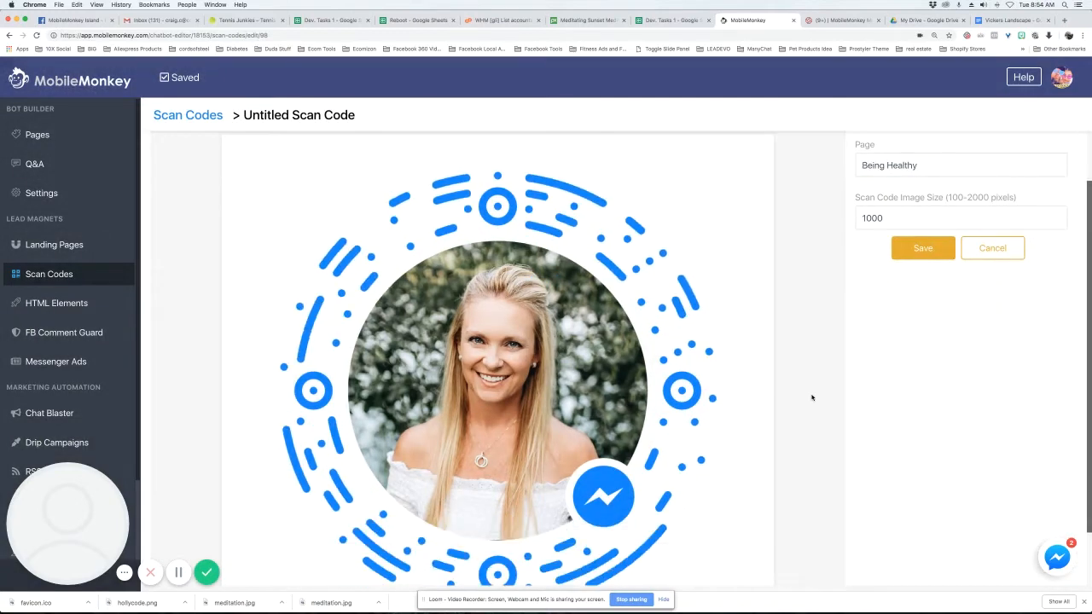
{"action": "scroll", "scroll_direction": "down", "scroll_amount": 3}
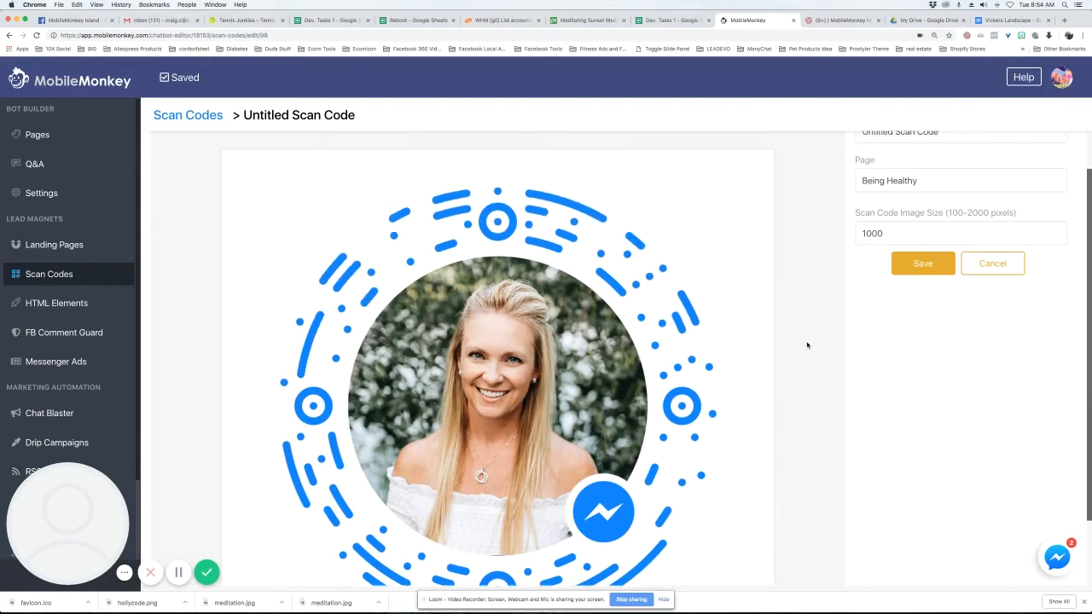
{"action": "scroll", "scroll_direction": "down", "scroll_amount": 3}
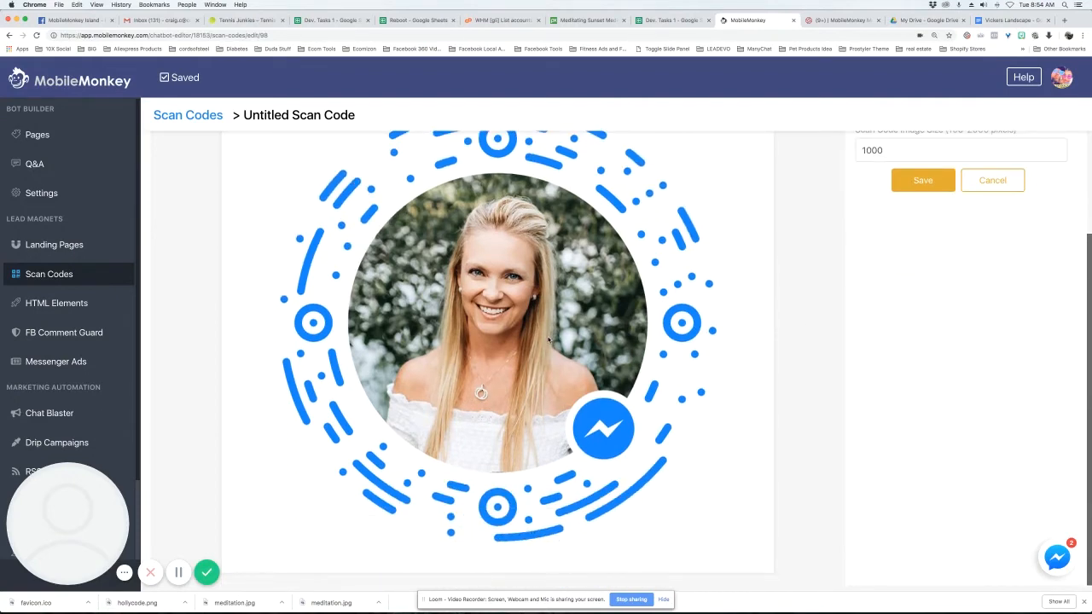
{"action": "scroll", "scroll_direction": "down", "scroll_amount": 3}
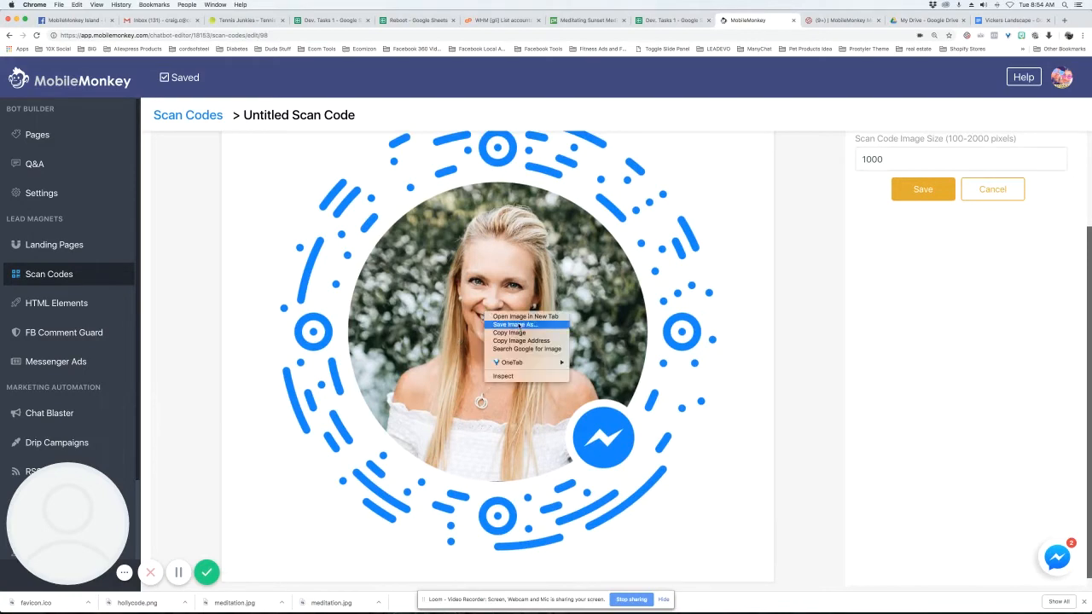
{"action": "left_click", "coordinate": [514, 324]}
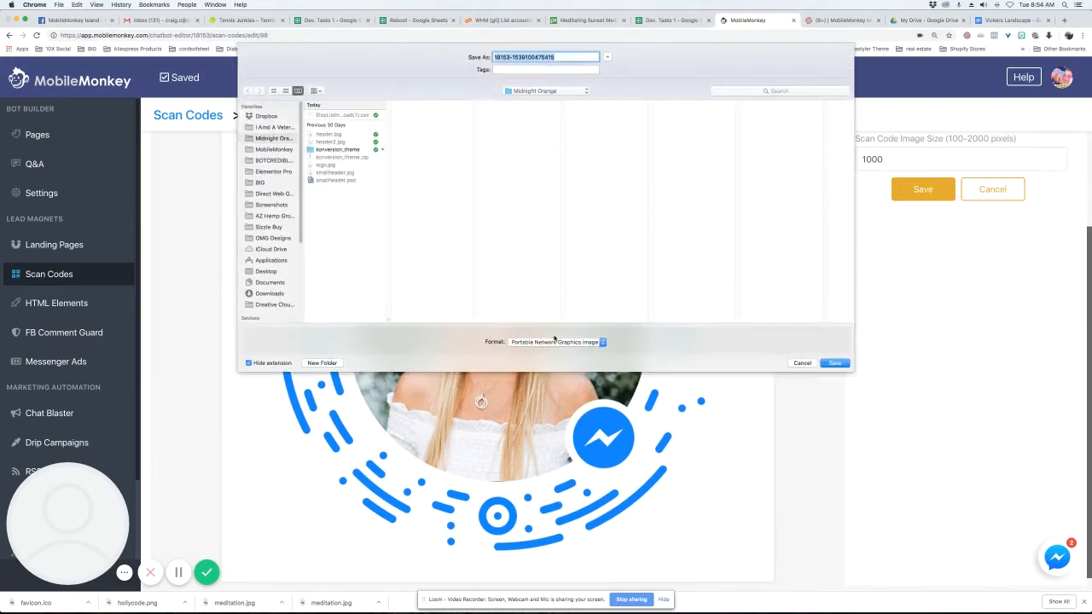
{"action": "left_click", "coordinate": [833, 362]}
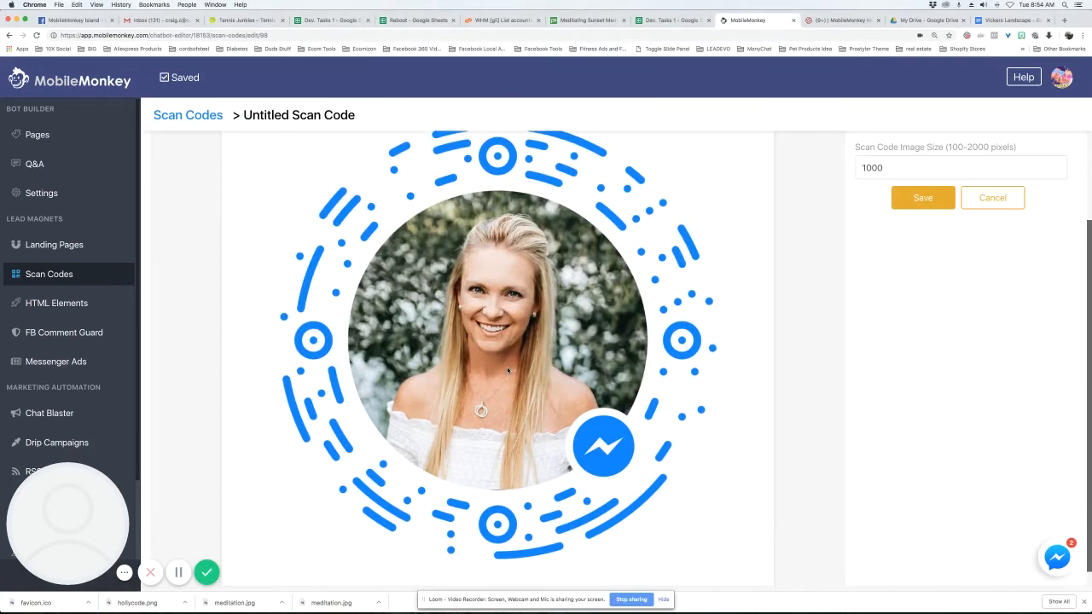
{"action": "mouse_move", "coordinate": [515, 382]}
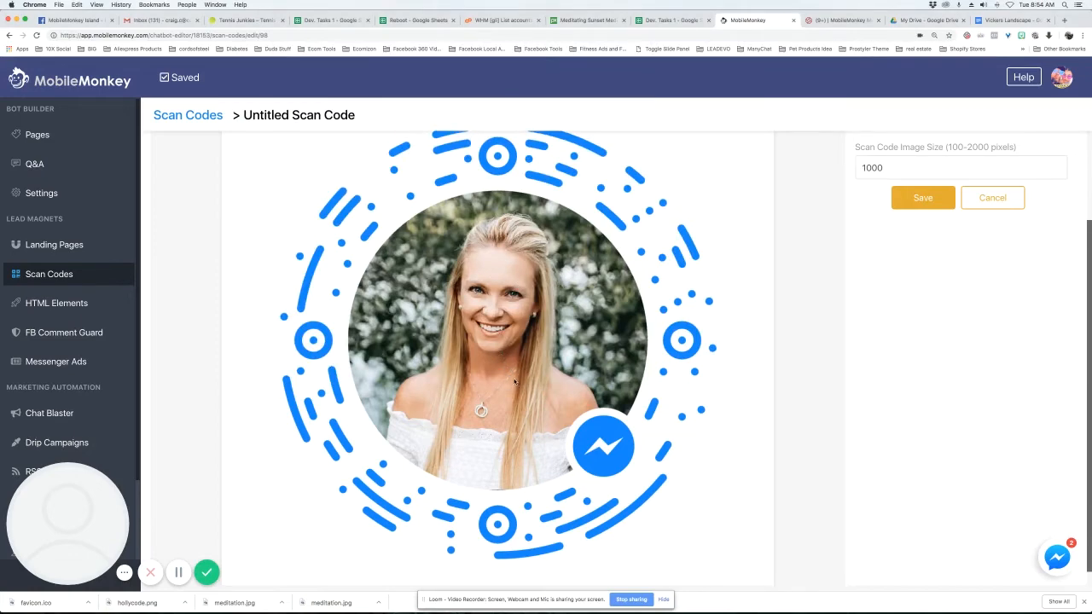
{"action": "mouse_move", "coordinate": [638, 404]}
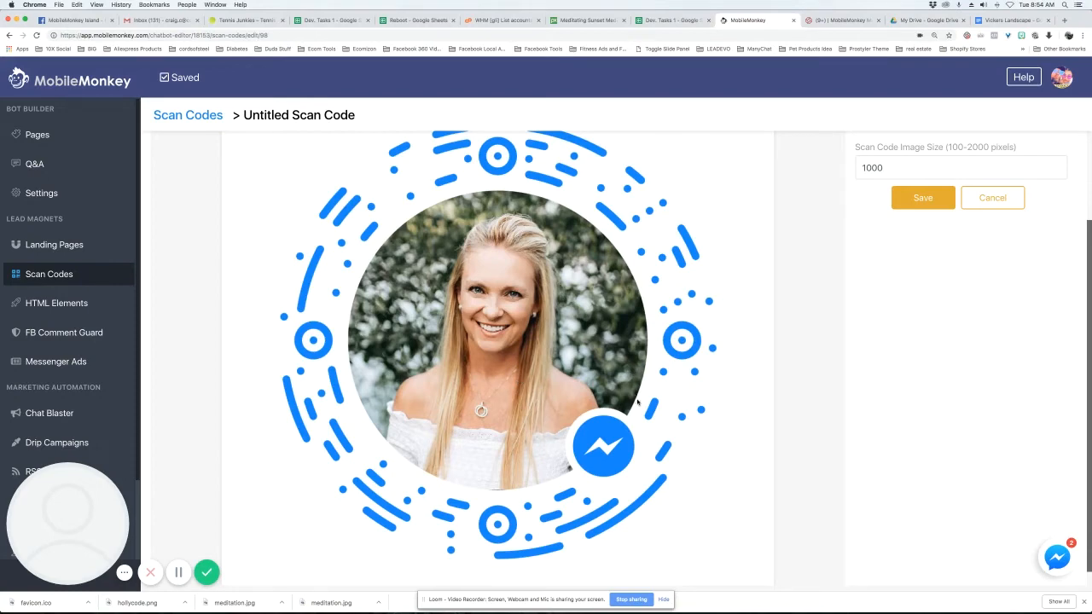
{"action": "mouse_move", "coordinate": [580, 415]}
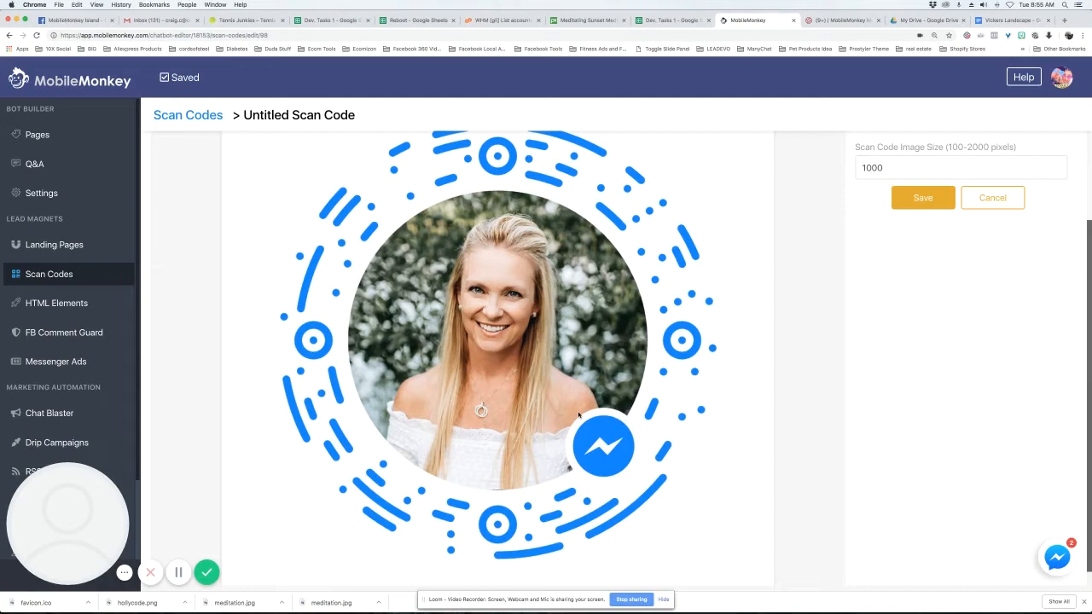
{"action": "mouse_move", "coordinate": [488, 393]}
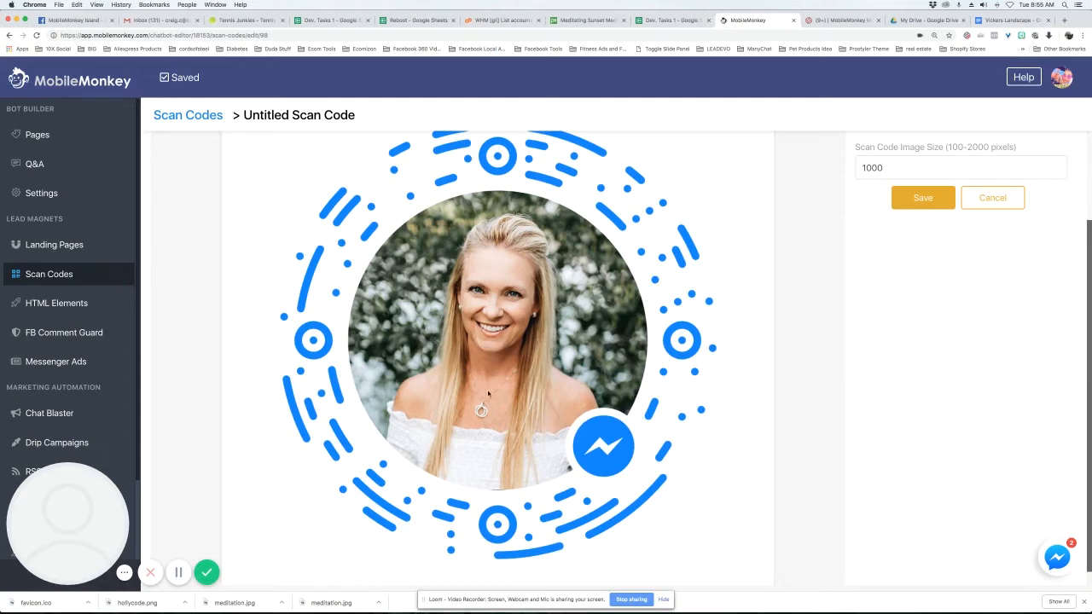
{"action": "mouse_move", "coordinate": [497, 388]}
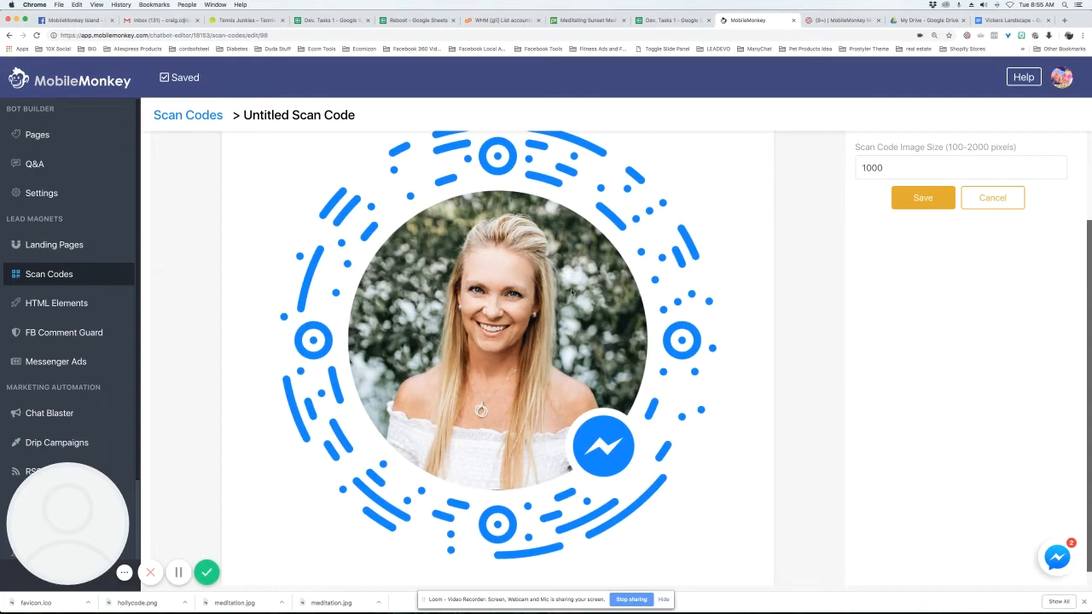
{"action": "mouse_move", "coordinate": [653, 385]}
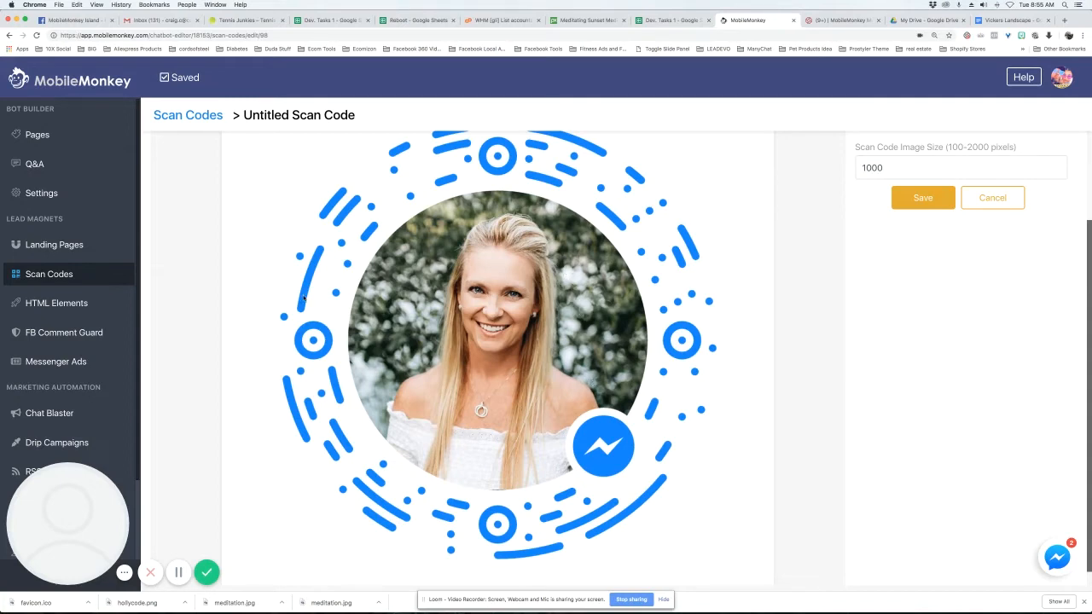
{"action": "mouse_move", "coordinate": [297, 305]}
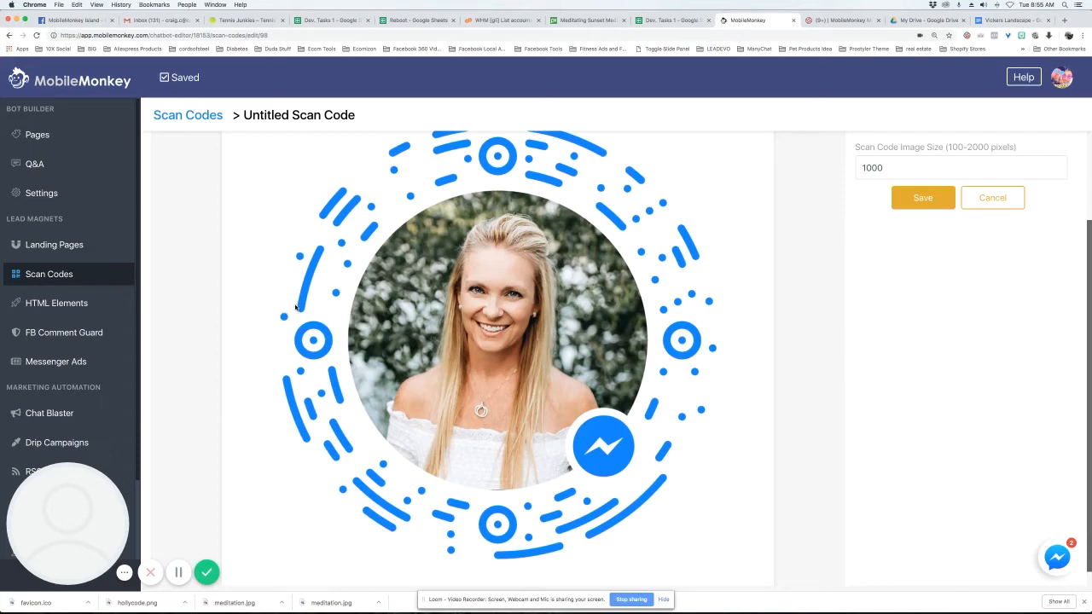
{"action": "mouse_move", "coordinate": [302, 318]}
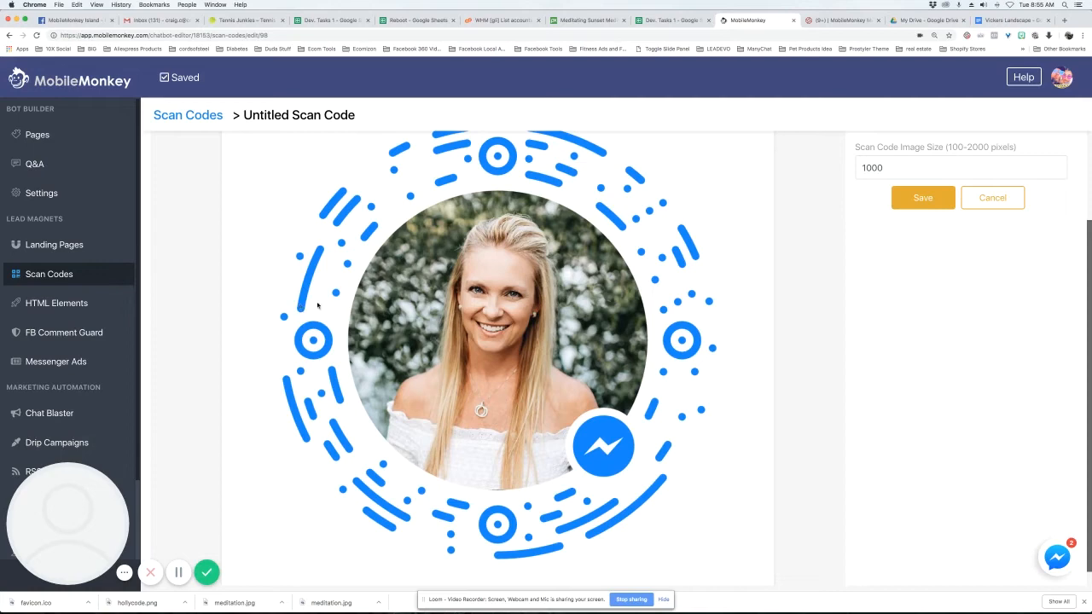
{"action": "mouse_move", "coordinate": [204, 196]}
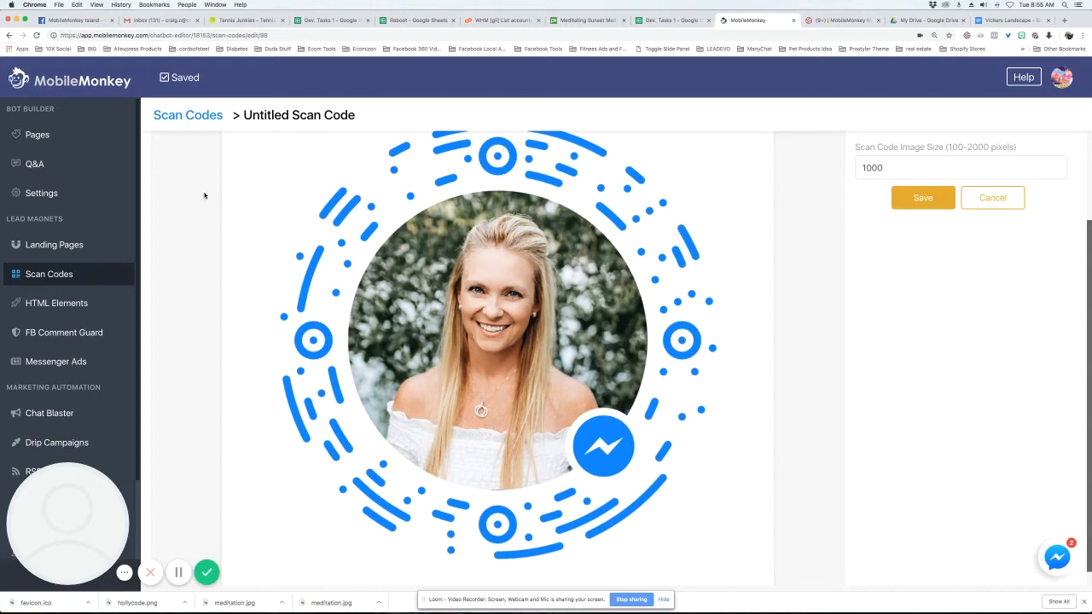
{"action": "mouse_move", "coordinate": [476, 490]}
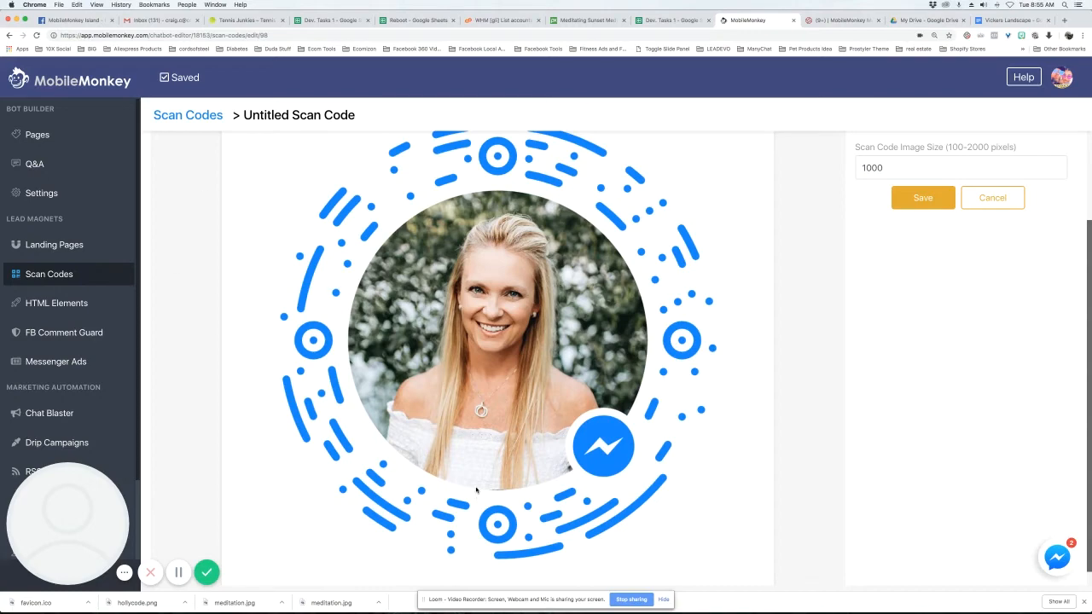
{"action": "mouse_move", "coordinate": [734, 437]}
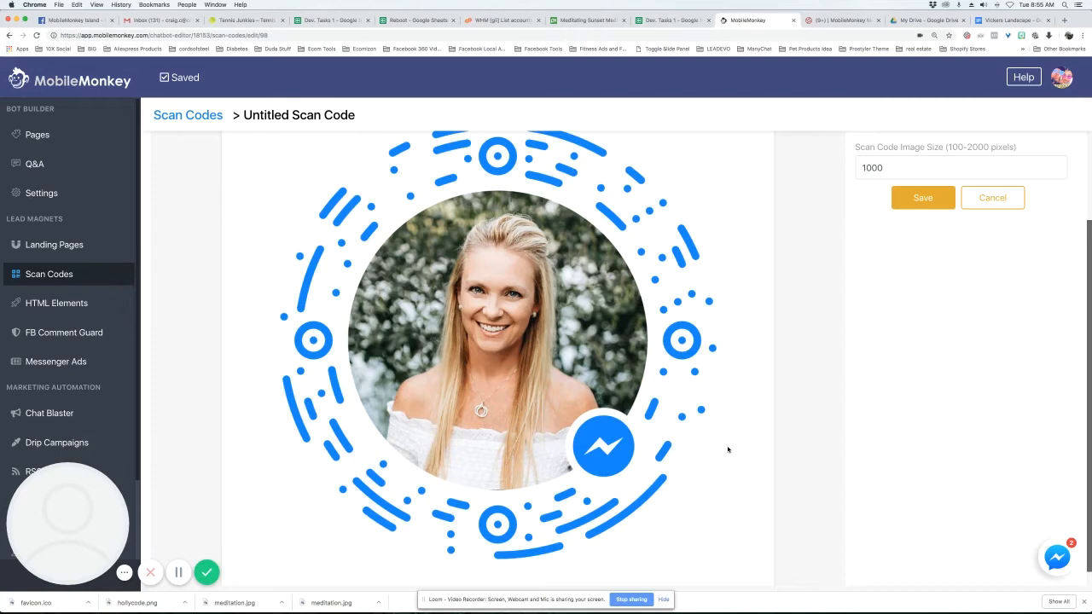
{"action": "mouse_move", "coordinate": [692, 422]}
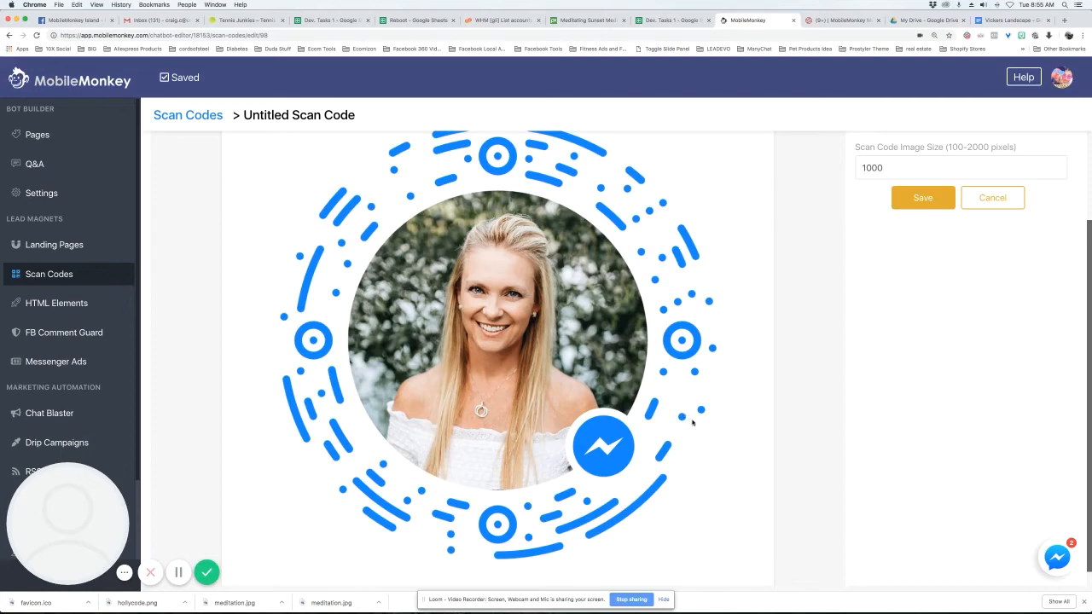
{"action": "mouse_move", "coordinate": [710, 399]}
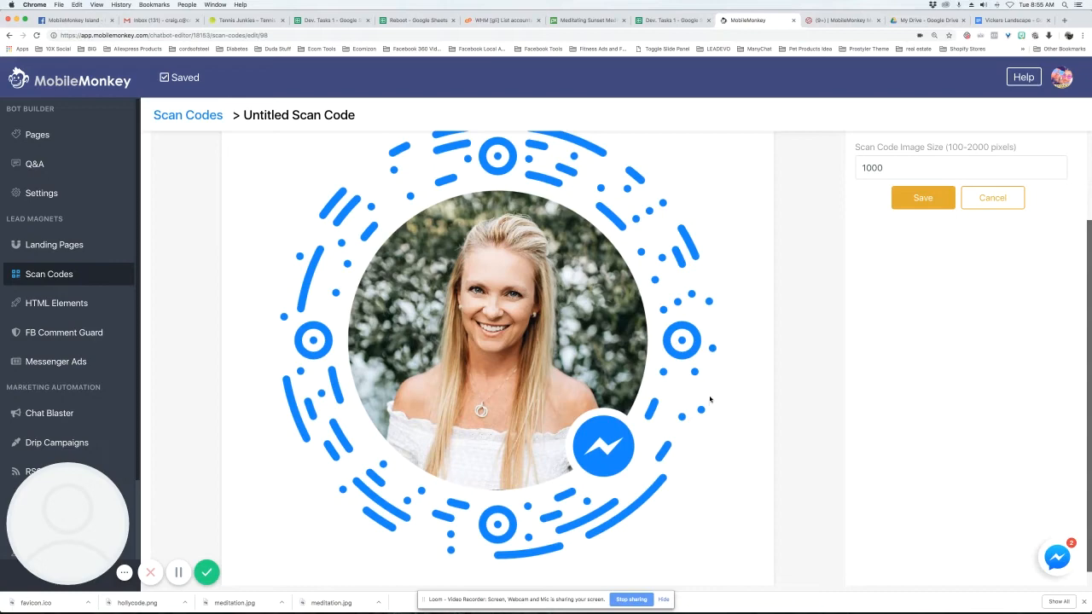
{"action": "mouse_move", "coordinate": [587, 362]}
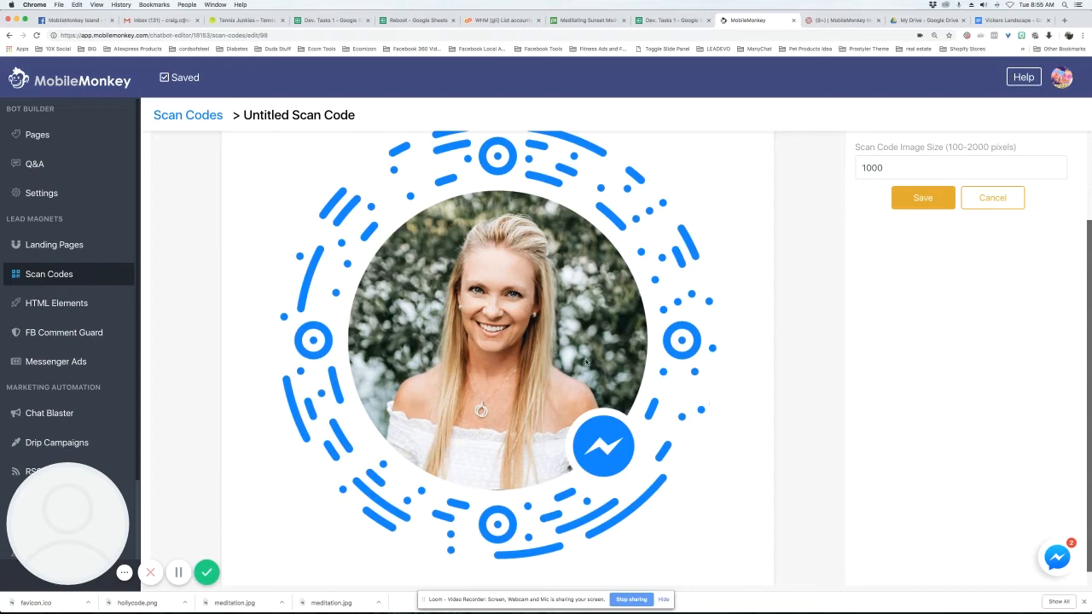
{"action": "mouse_move", "coordinate": [602, 378]}
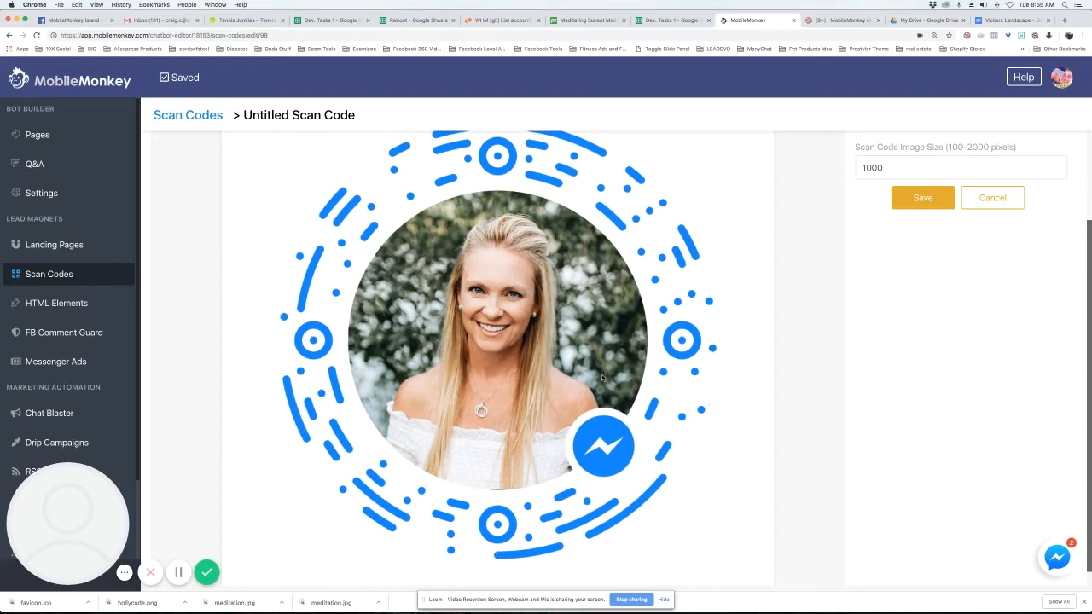
{"action": "mouse_move", "coordinate": [580, 383]}
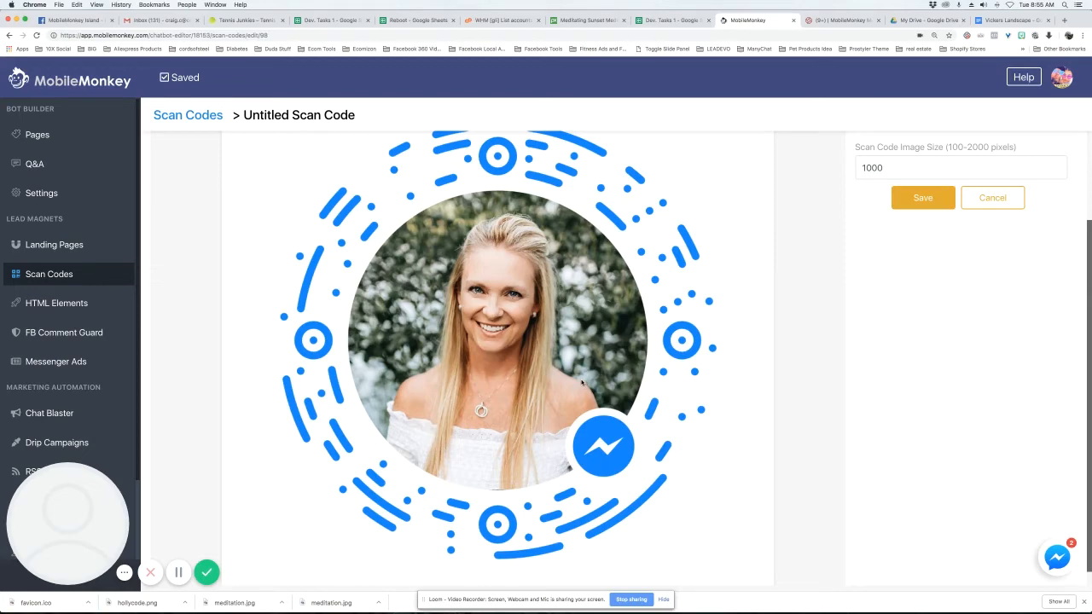
{"action": "mouse_move", "coordinate": [422, 435]}
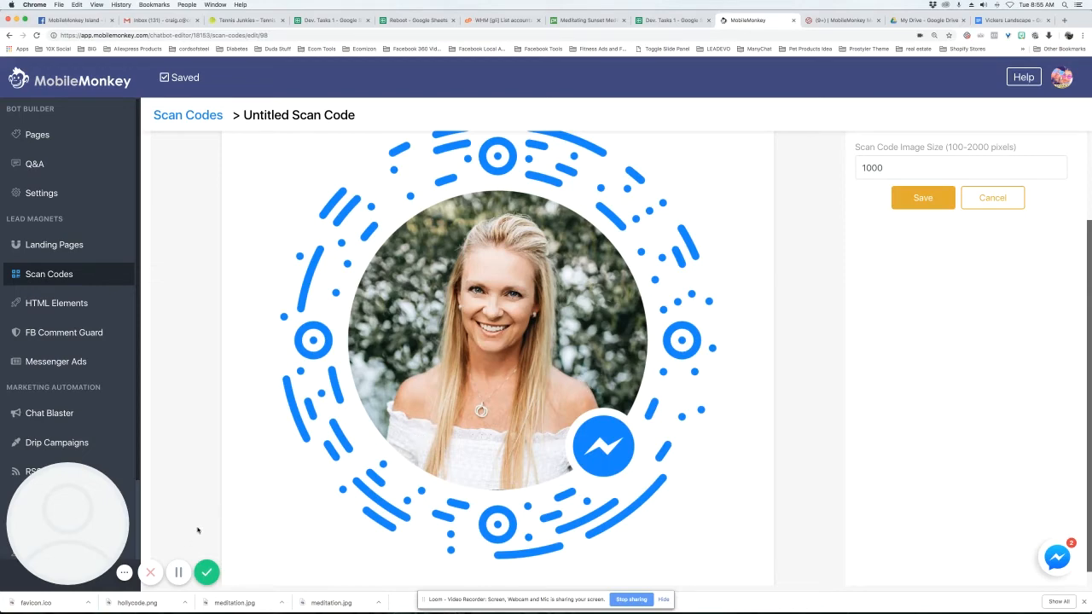
{"action": "mouse_move", "coordinate": [178, 572]}
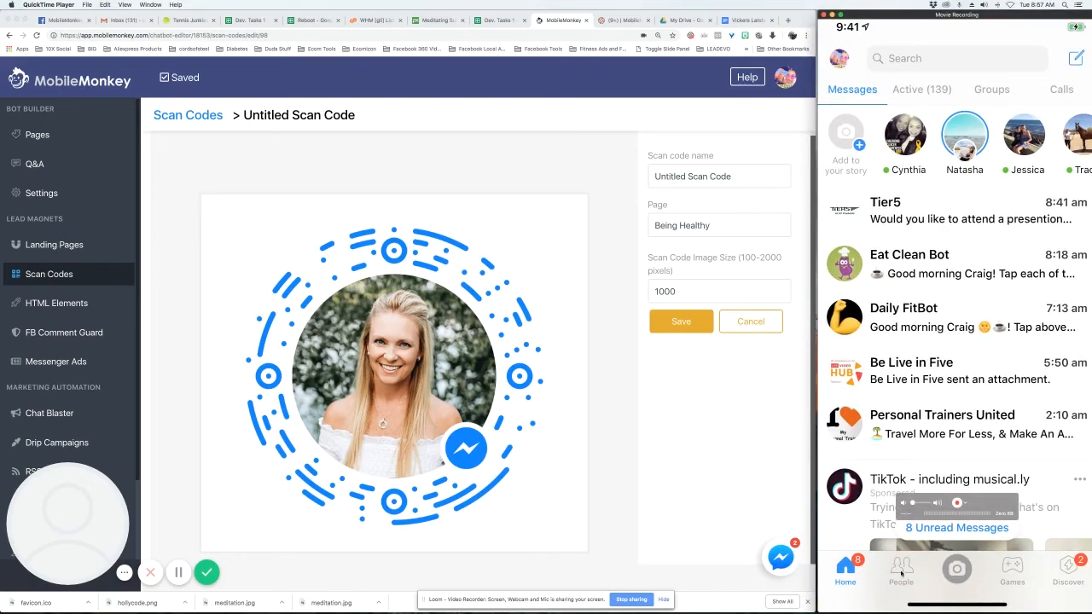
Step: On the mirrored phone, go to Messenger's People tab and scan the on-screen Being Healthy code
{"action": "left_click", "coordinate": [901, 570]}
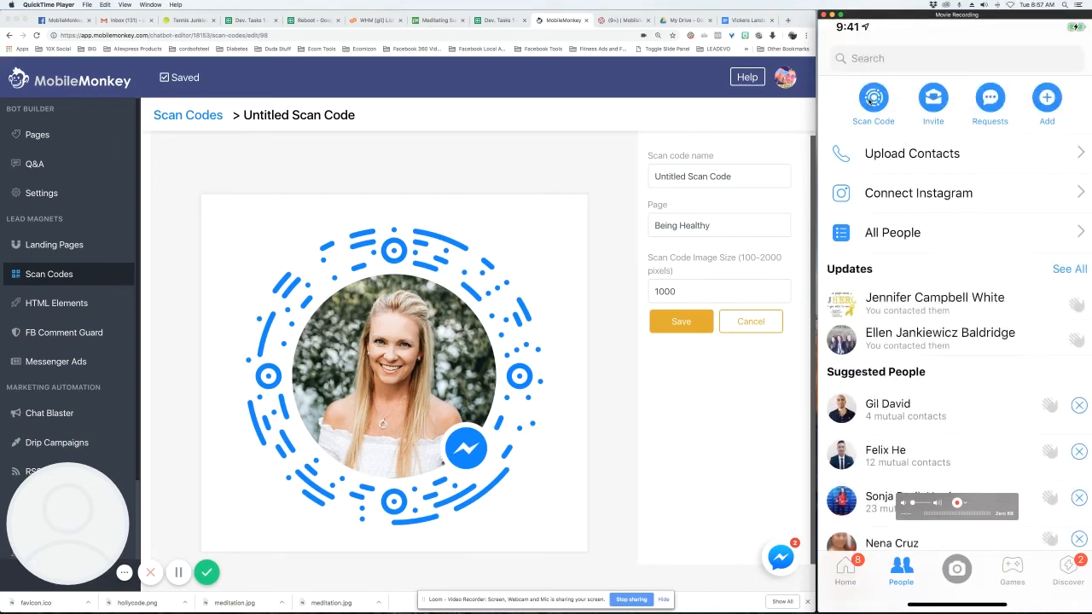
{"action": "left_click", "coordinate": [873, 96]}
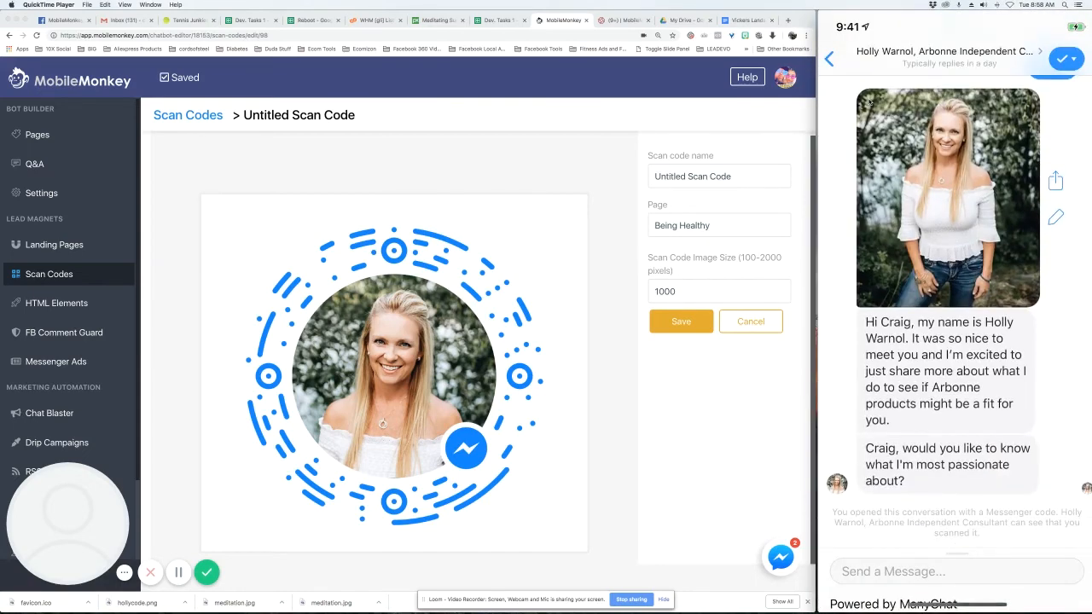
{"action": "scroll", "scroll_direction": "down", "scroll_amount": 3}
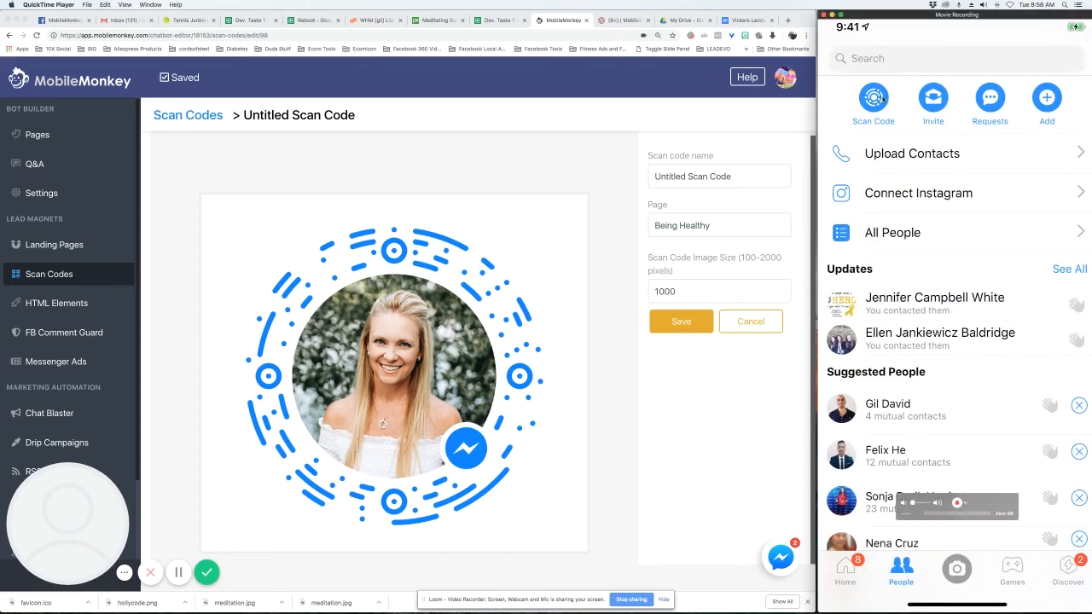
Step: Open Messenger's Scan Code screen and switch to the My Code tab
{"action": "left_click", "coordinate": [873, 97]}
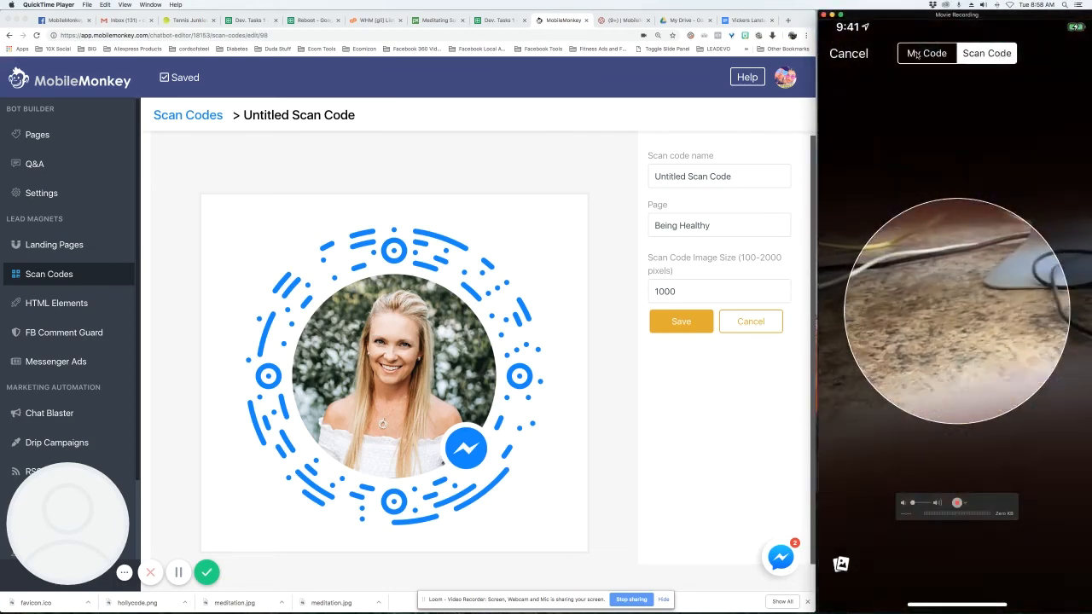
{"action": "left_click", "coordinate": [927, 52]}
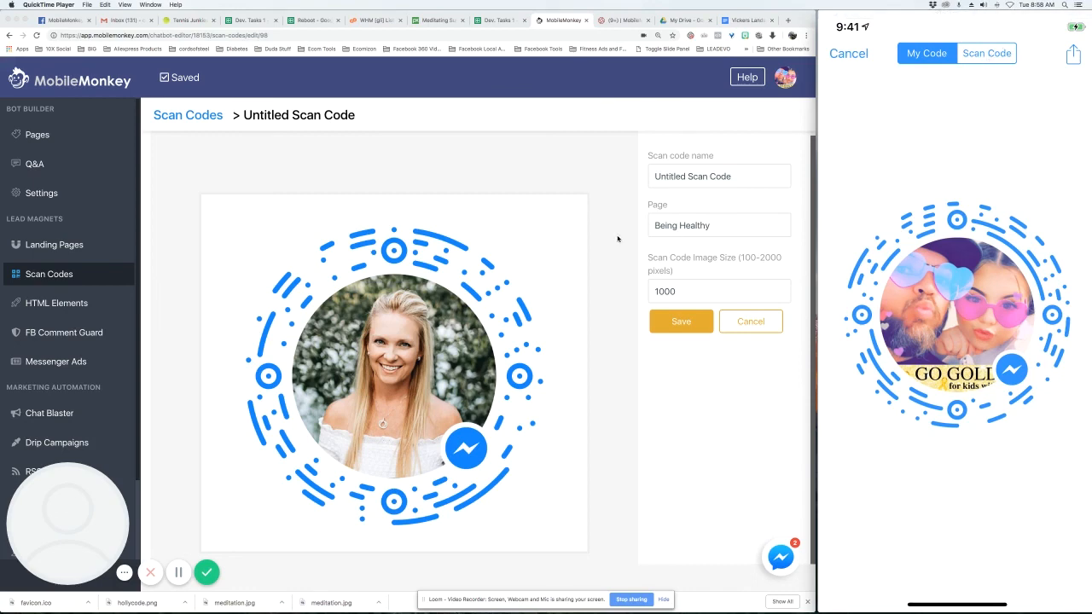
{"action": "mouse_move", "coordinate": [343, 345]}
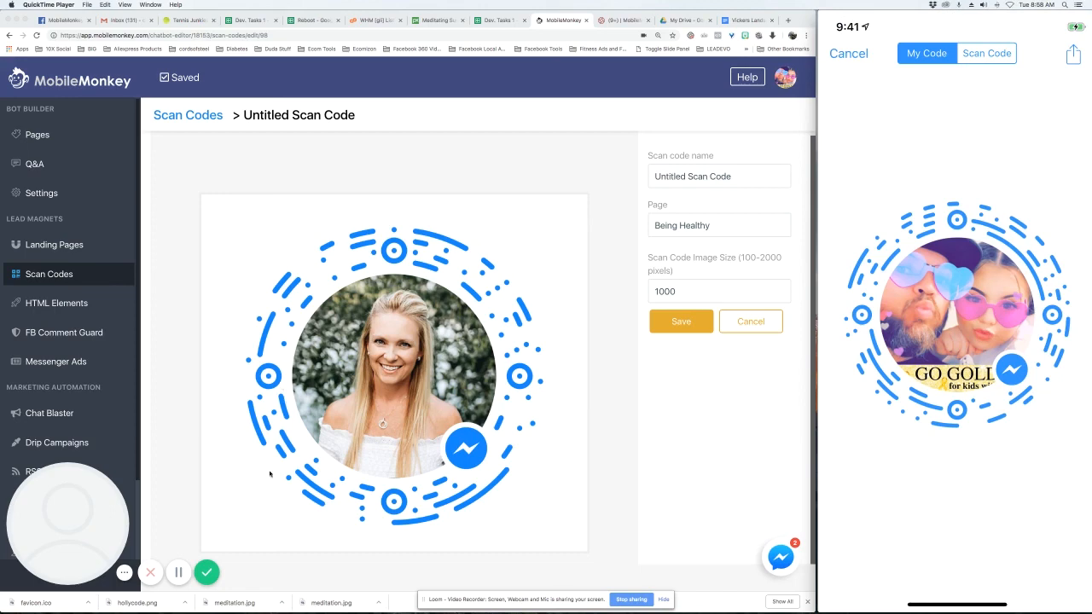
{"action": "mouse_move", "coordinate": [249, 580]}
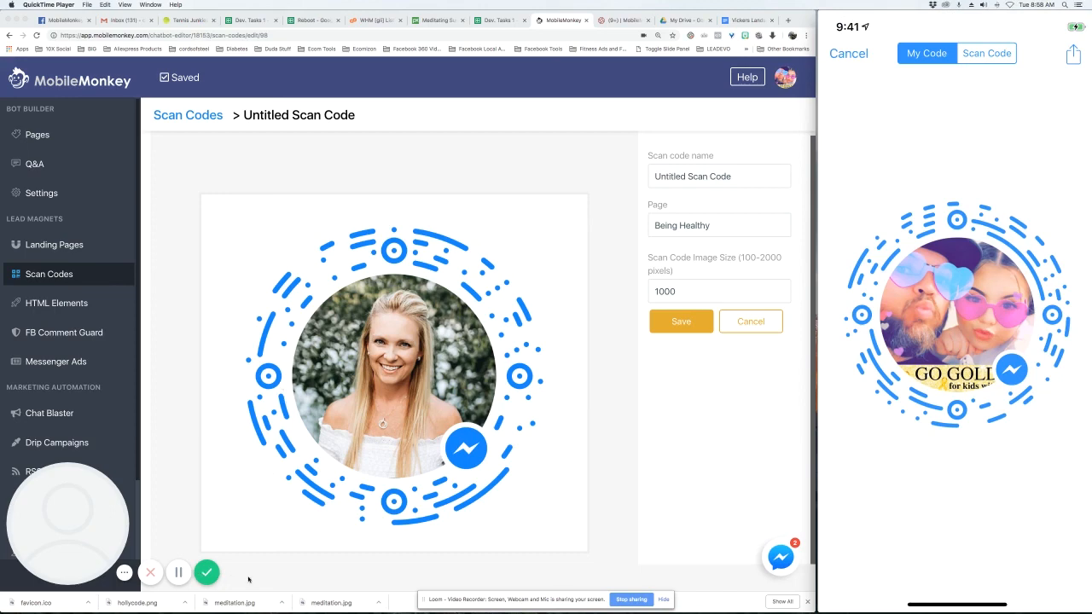